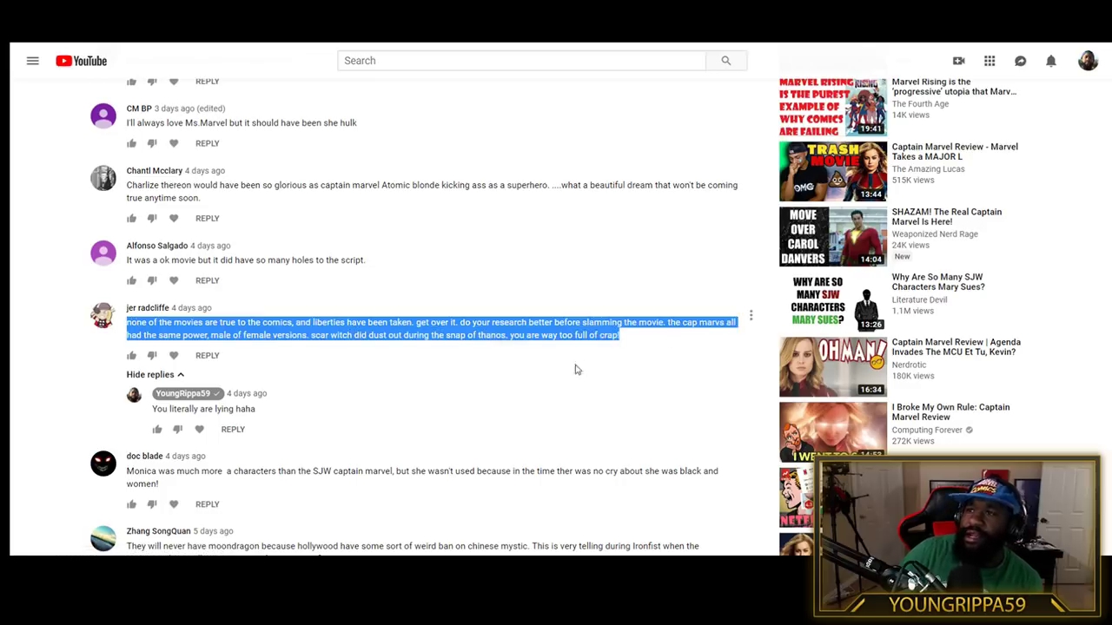
pyautogui.moveTo(410, 348)
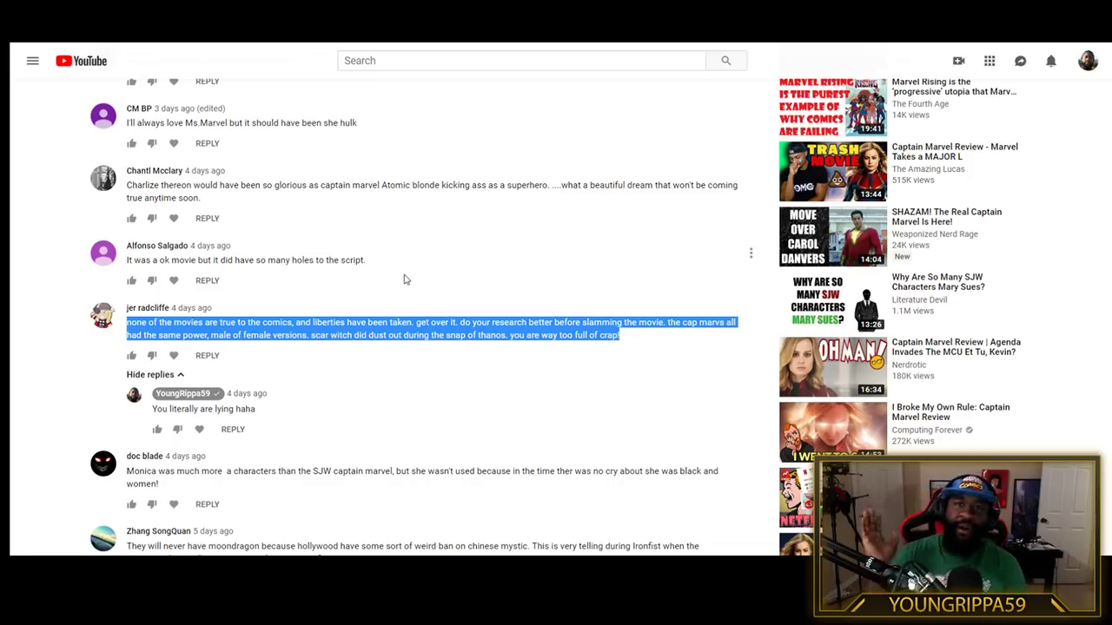
pyautogui.moveTo(513, 189)
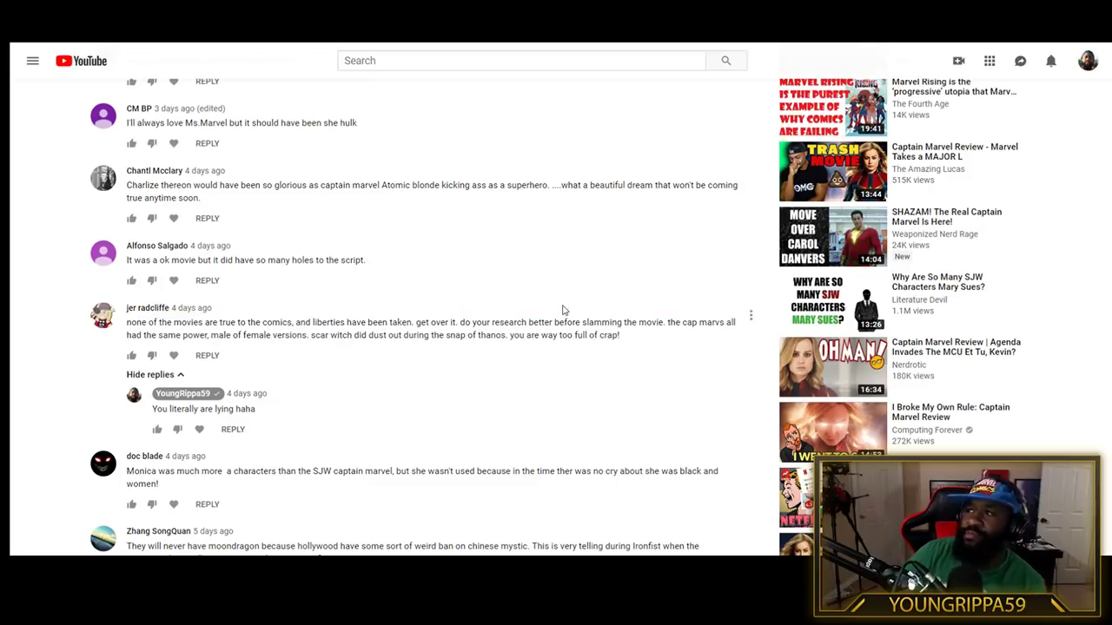
pyautogui.moveTo(559, 311)
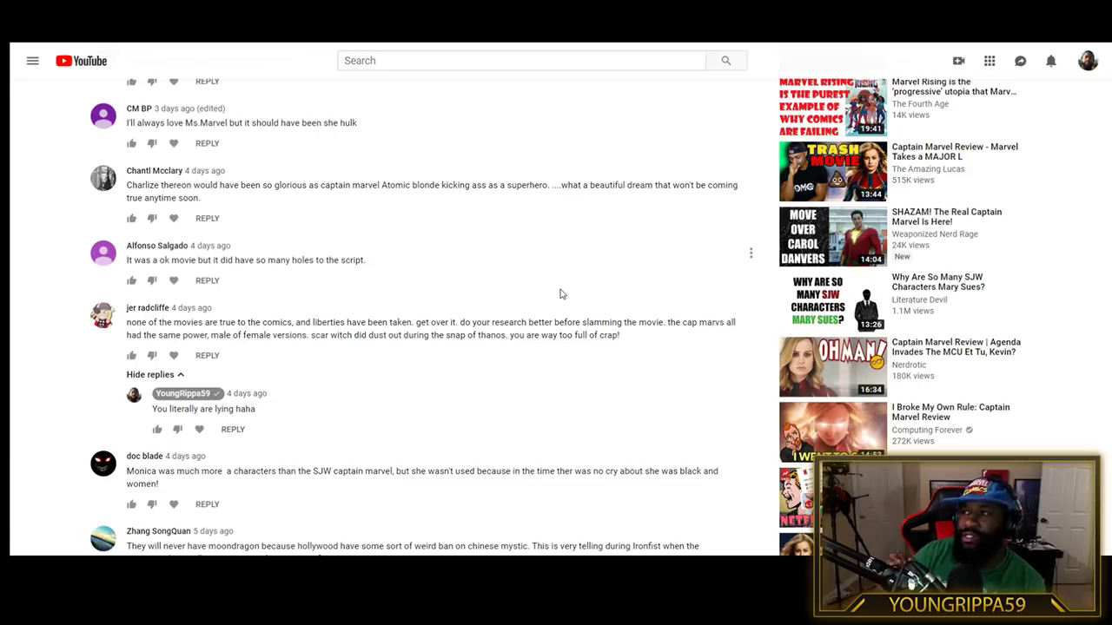
pyautogui.moveTo(705, 347)
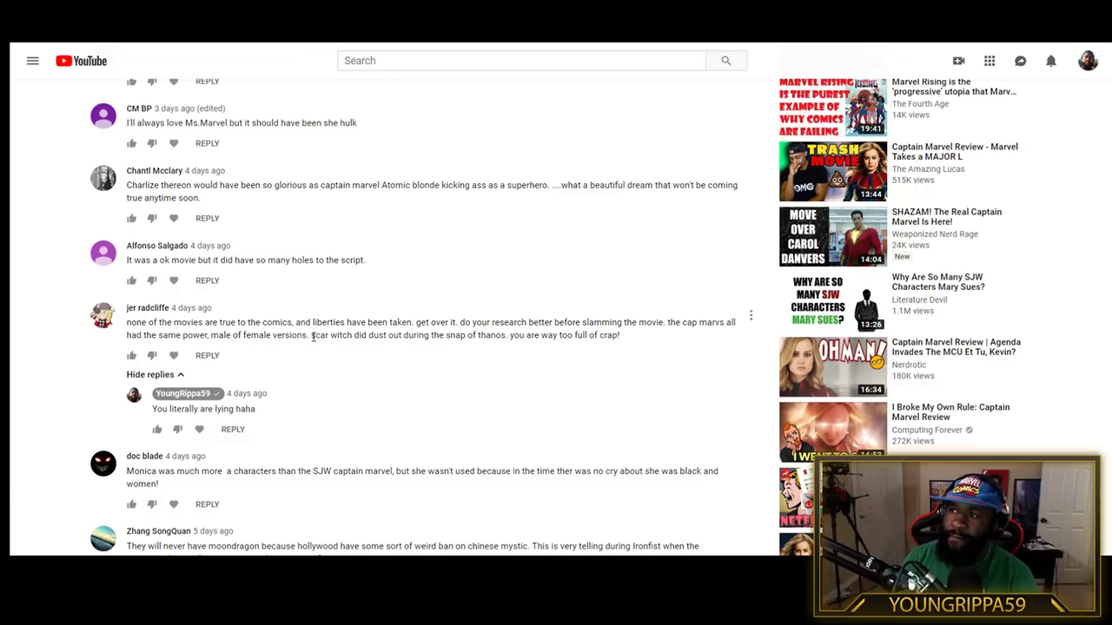
pyautogui.moveTo(309, 334); pyautogui.dragTo(619, 334)
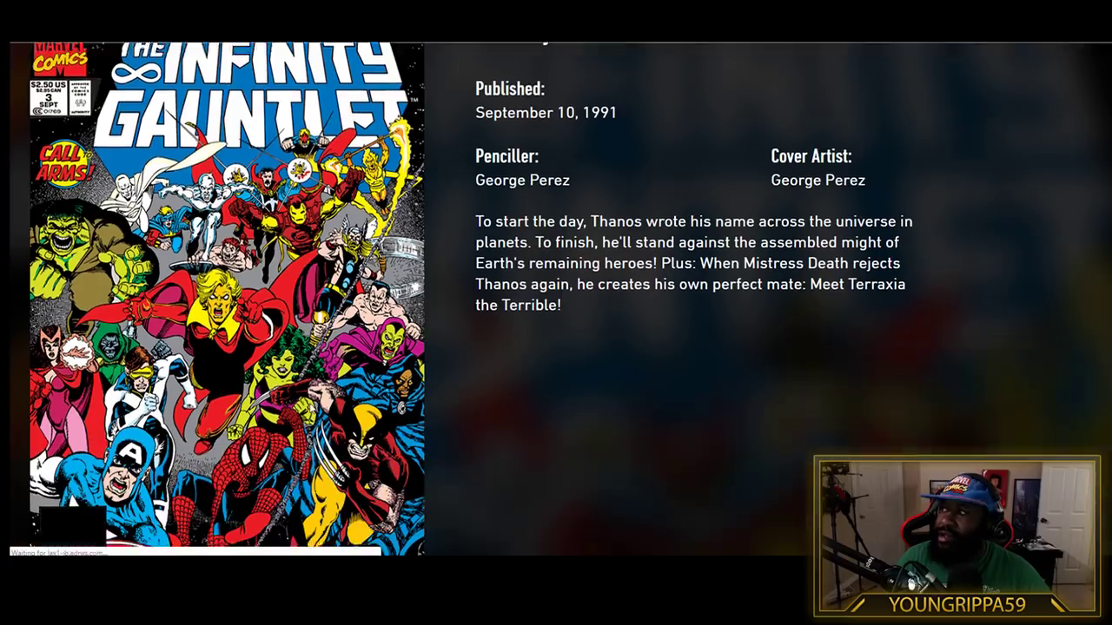
# Scroll down the Infinity Gauntlet issue's details to its credits and synopsis.
pyautogui.scroll(-3)
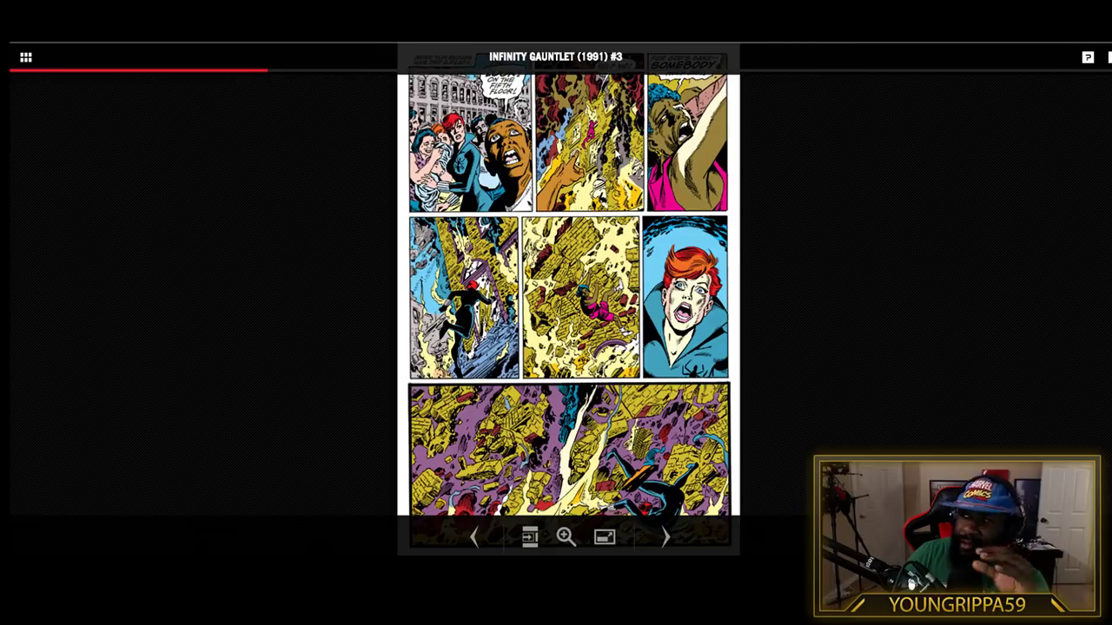
pyautogui.moveTo(452, 480)
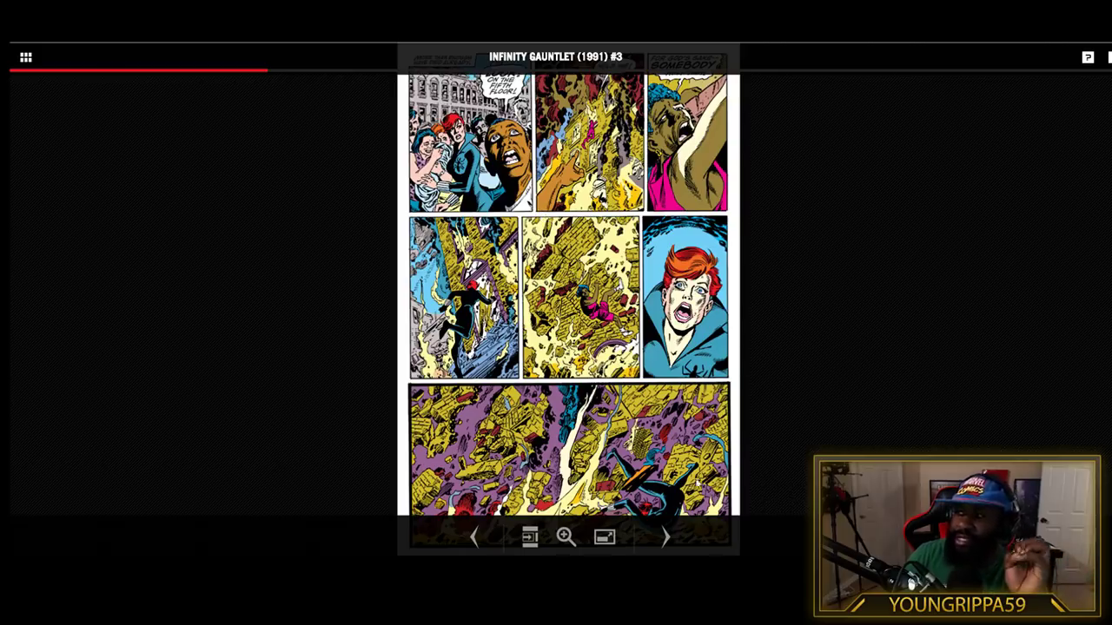
pyautogui.moveTo(660, 537)
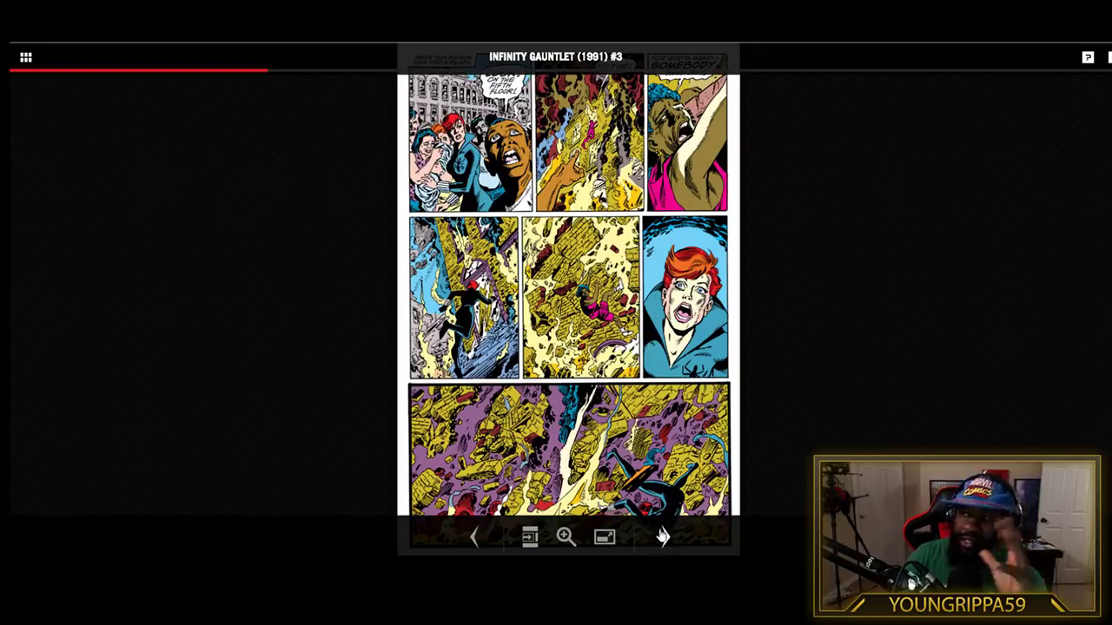
# Turn to the next page of Infinity Gauntlet #3, reaching the panicked crowd scene.
pyautogui.click(663, 537)
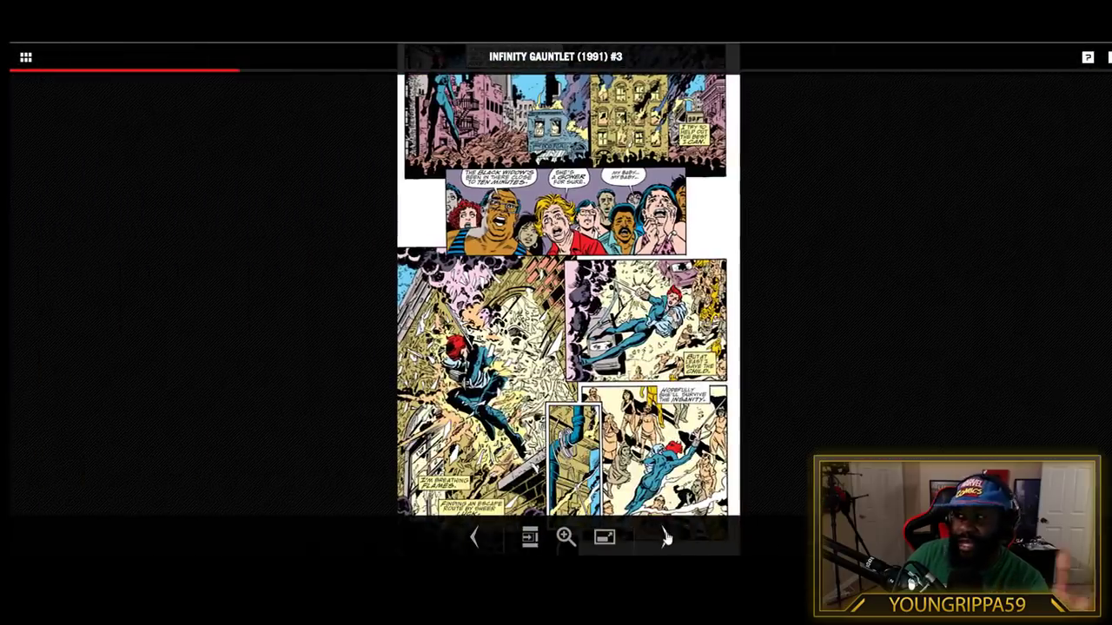
# Advance two more pages to the six-panel hero page with Wolverine and Namor.
pyautogui.click(667, 535)
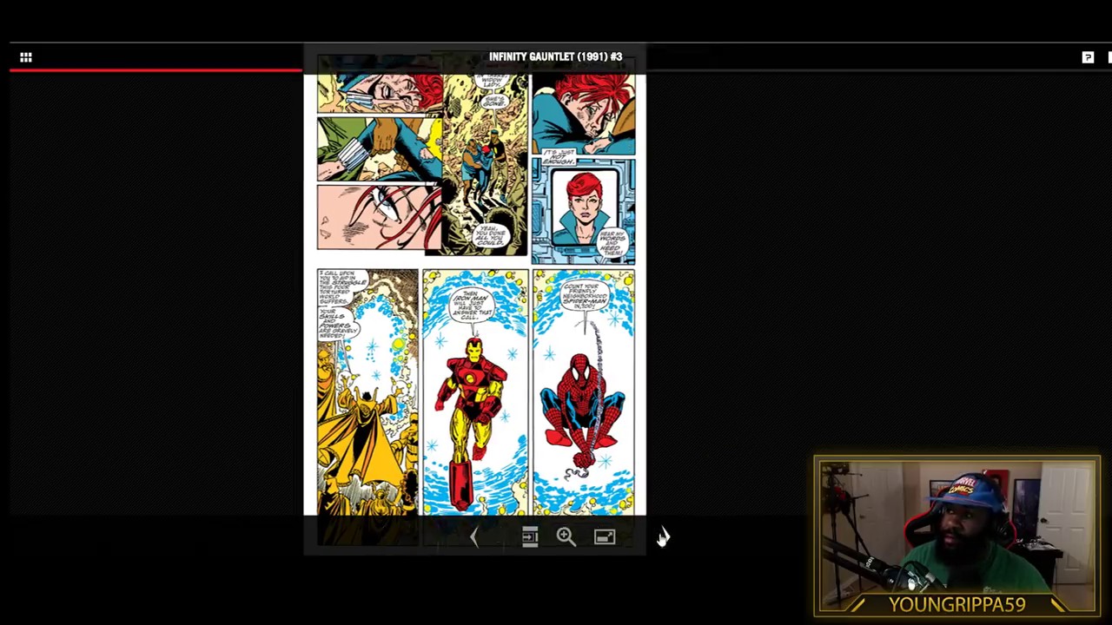
pyautogui.click(664, 537)
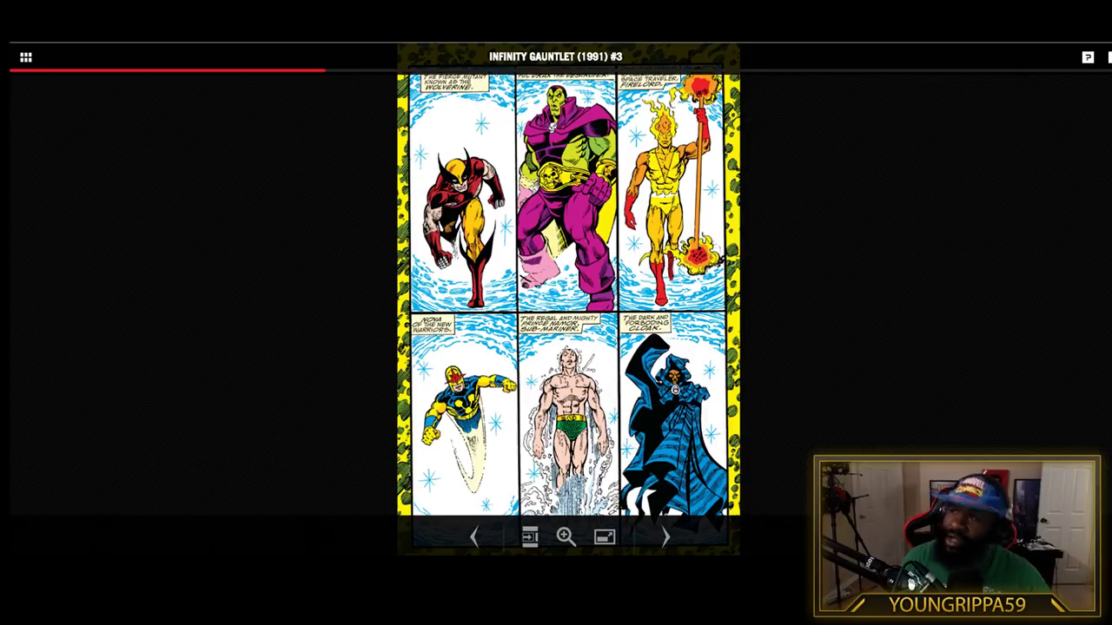
pyautogui.moveTo(669, 537)
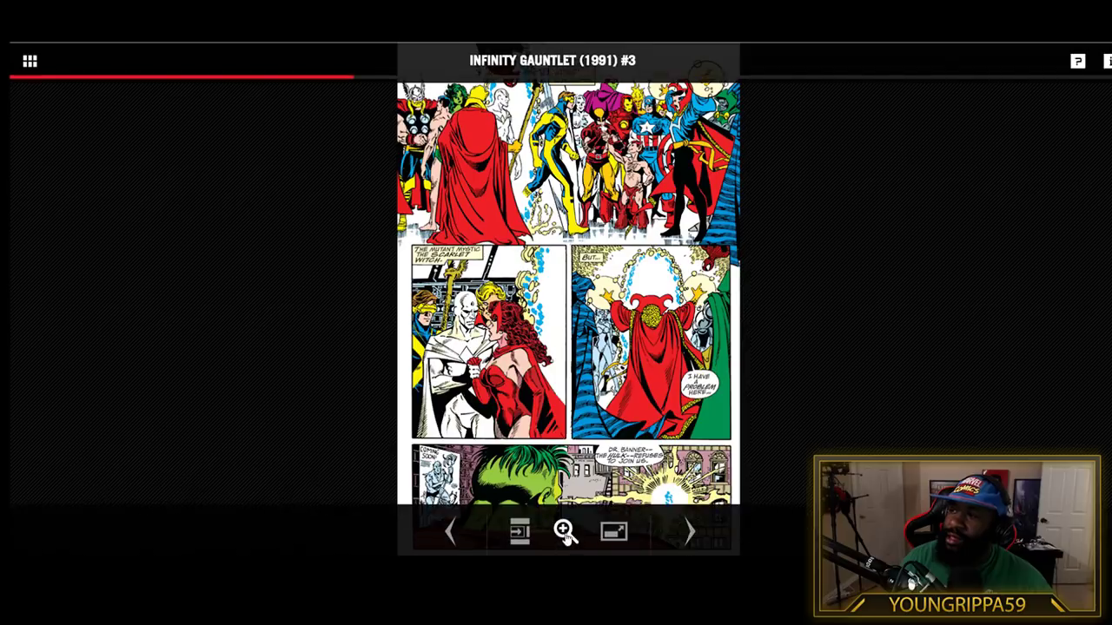
# Zoom in on the Scarlet Witch panel and scroll down through the enlarged page.
pyautogui.click(563, 532)
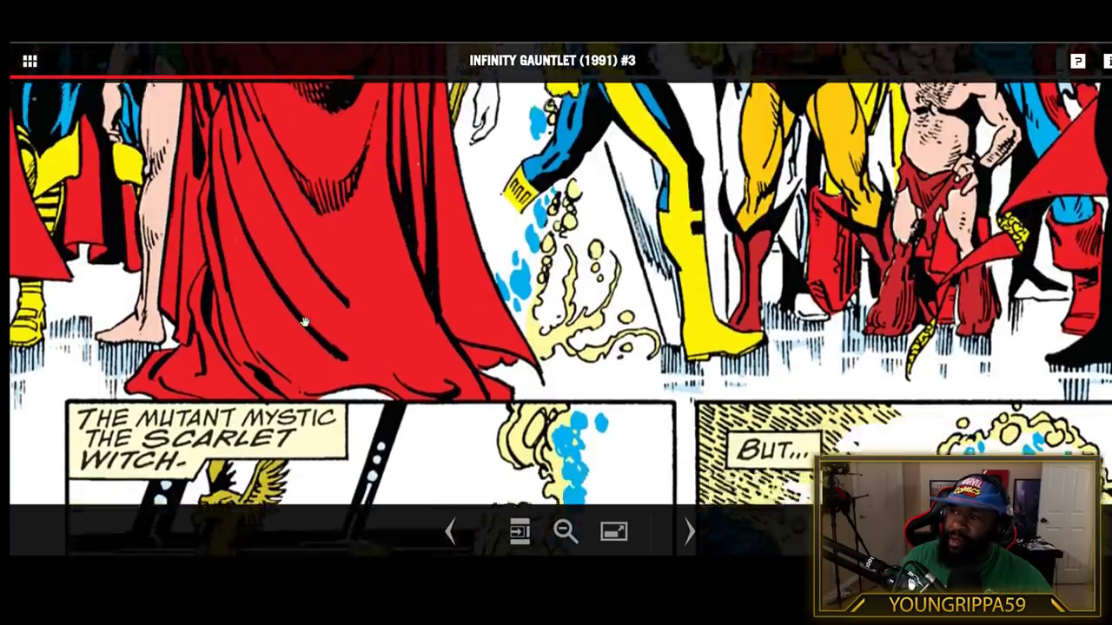
pyautogui.scroll(-3)
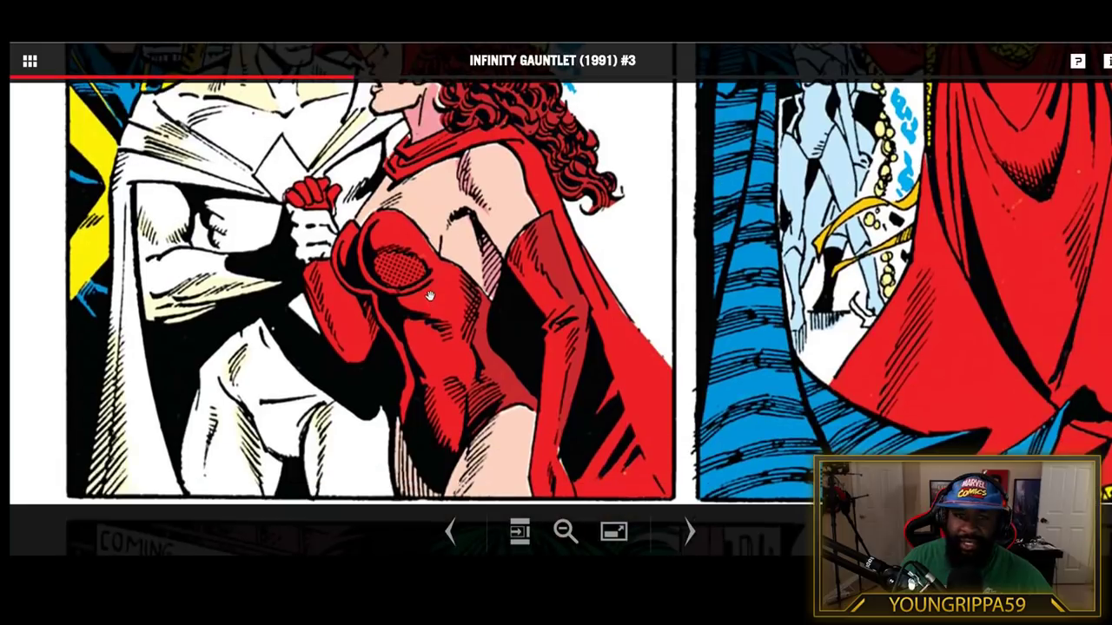
pyautogui.moveTo(518, 229)
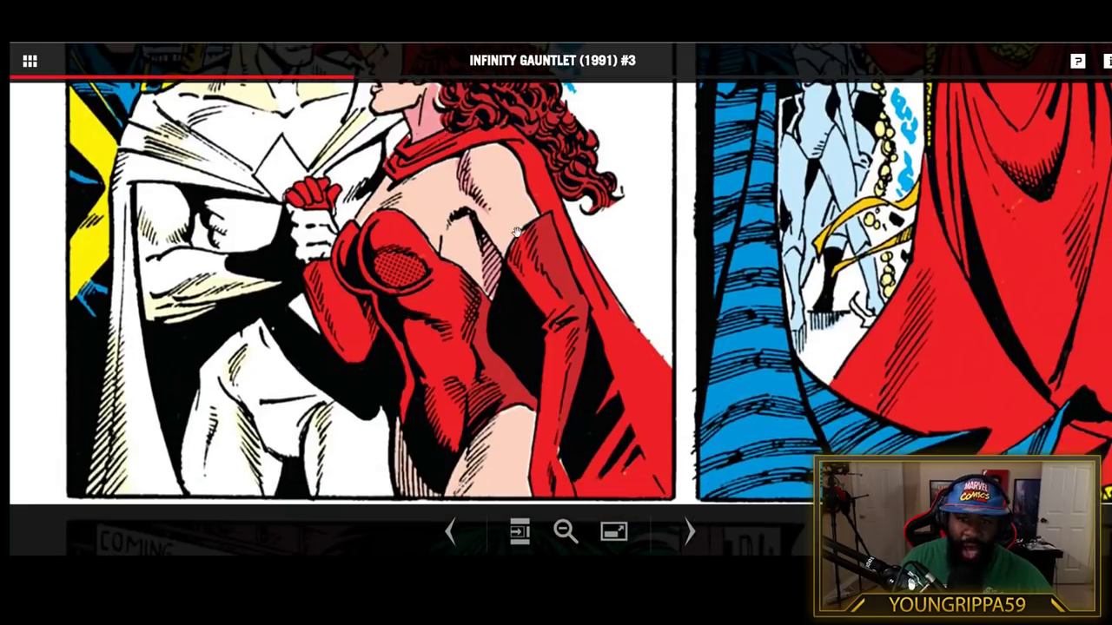
pyautogui.scroll(-3)
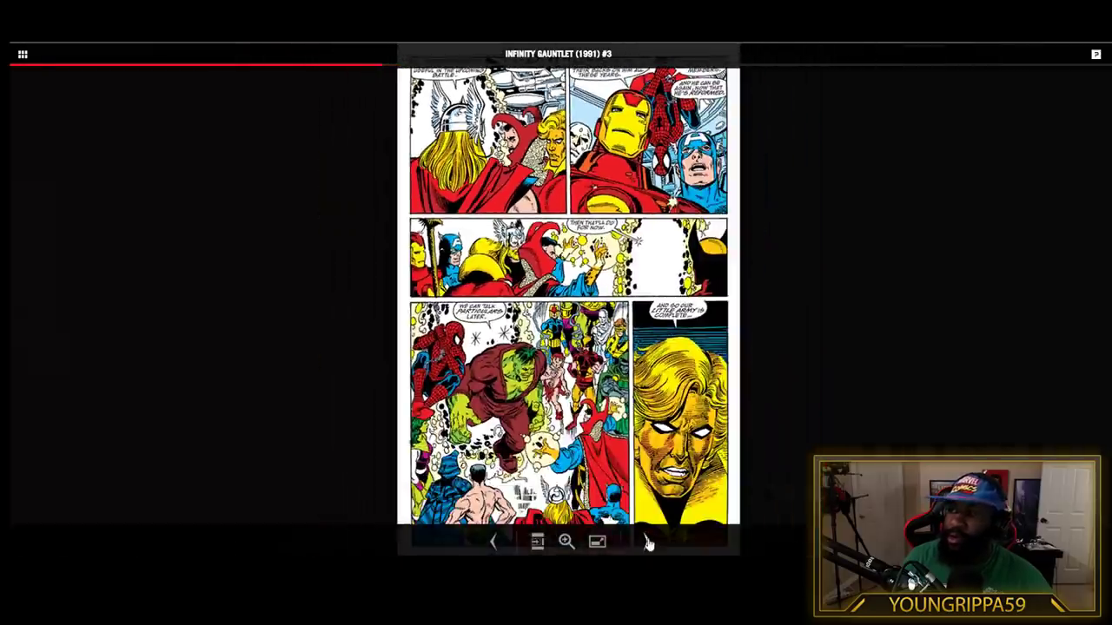
# Page forward through the rest of issue #3 past the Silver Surfer page to #4's Thanos cover.
pyautogui.click(646, 542)
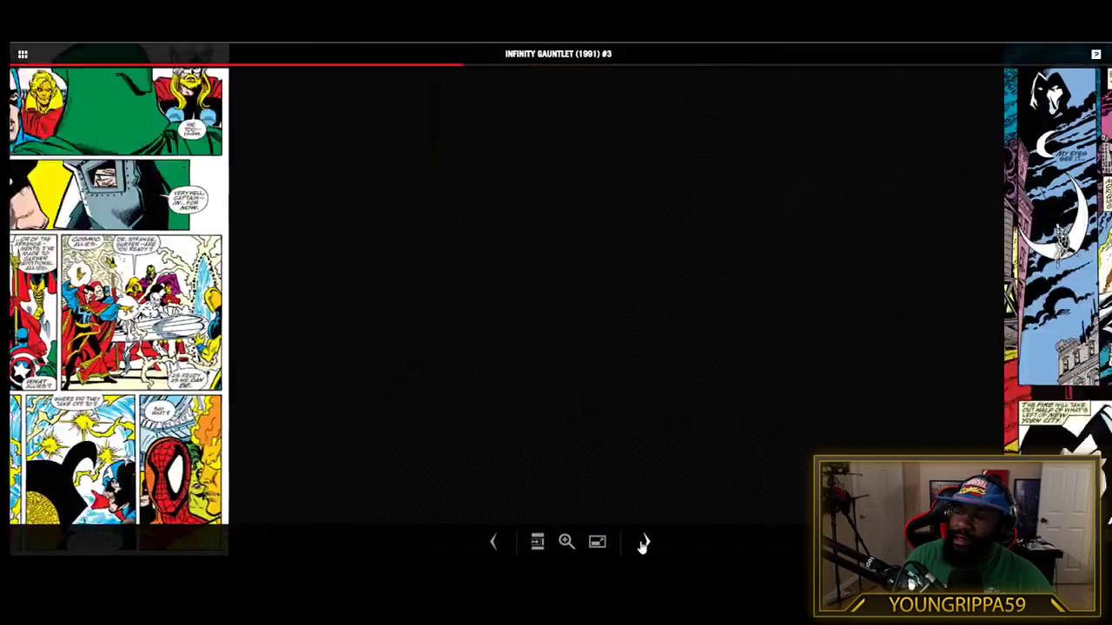
pyautogui.click(643, 542)
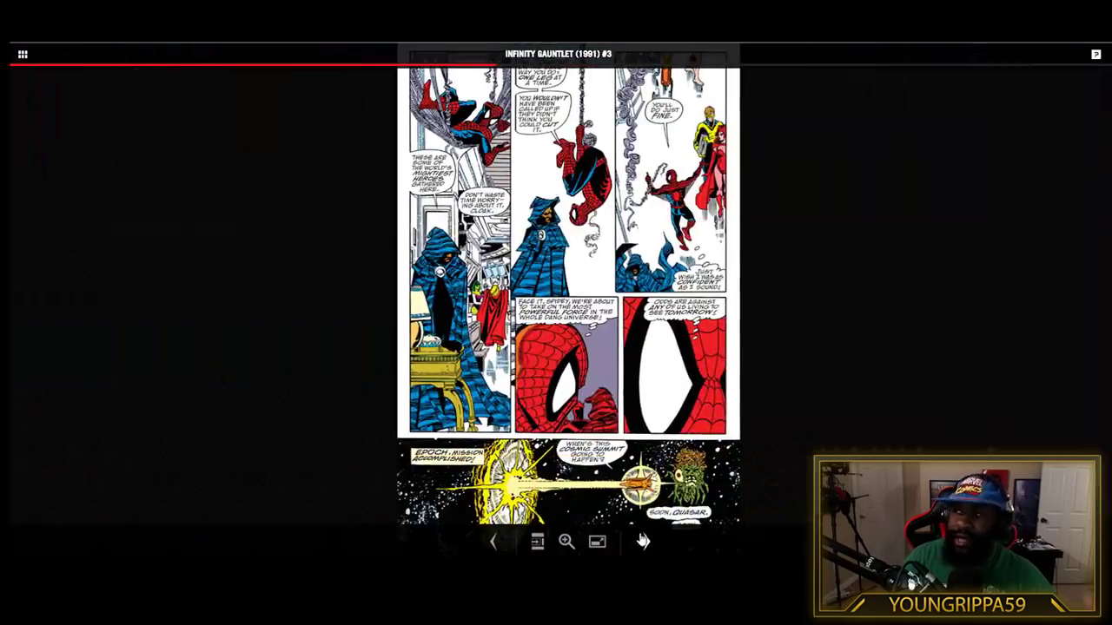
pyautogui.click(566, 542)
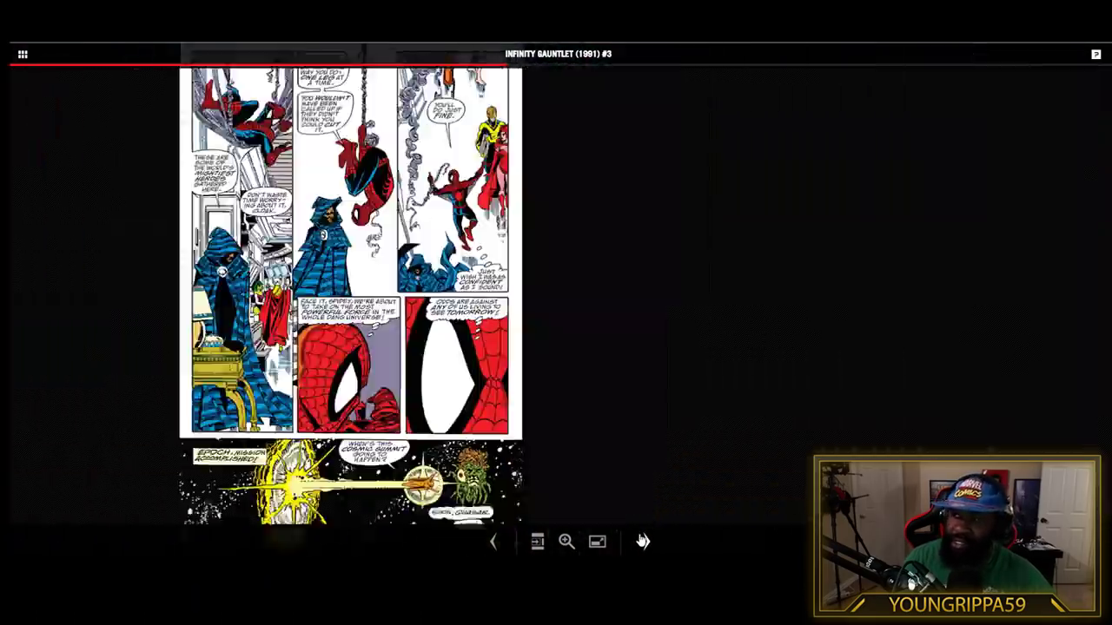
pyautogui.click(642, 542)
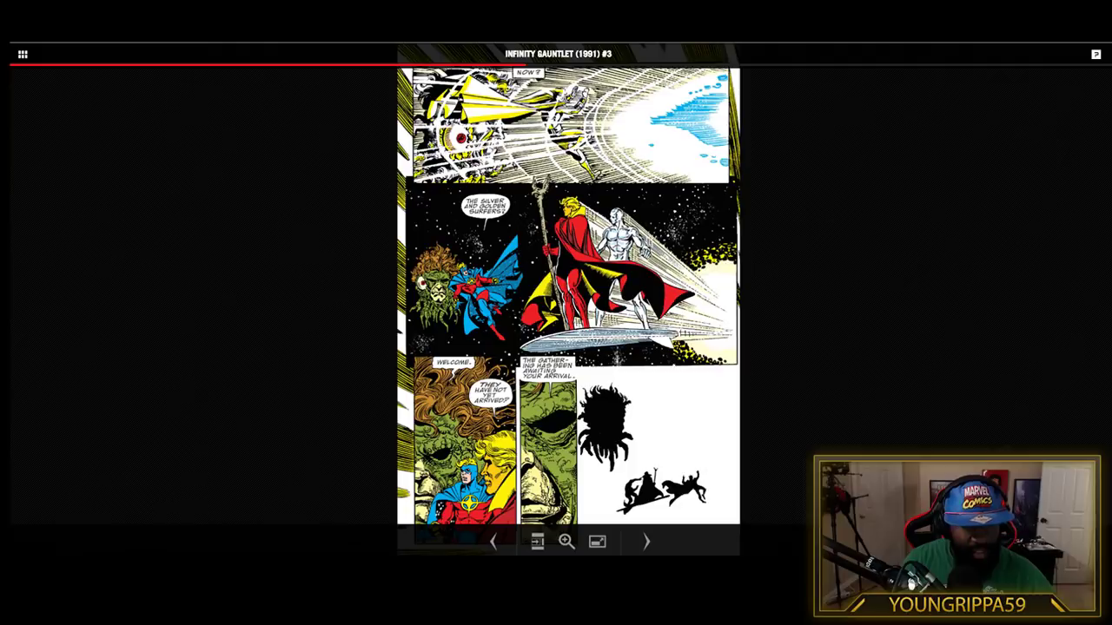
pyautogui.click(644, 542)
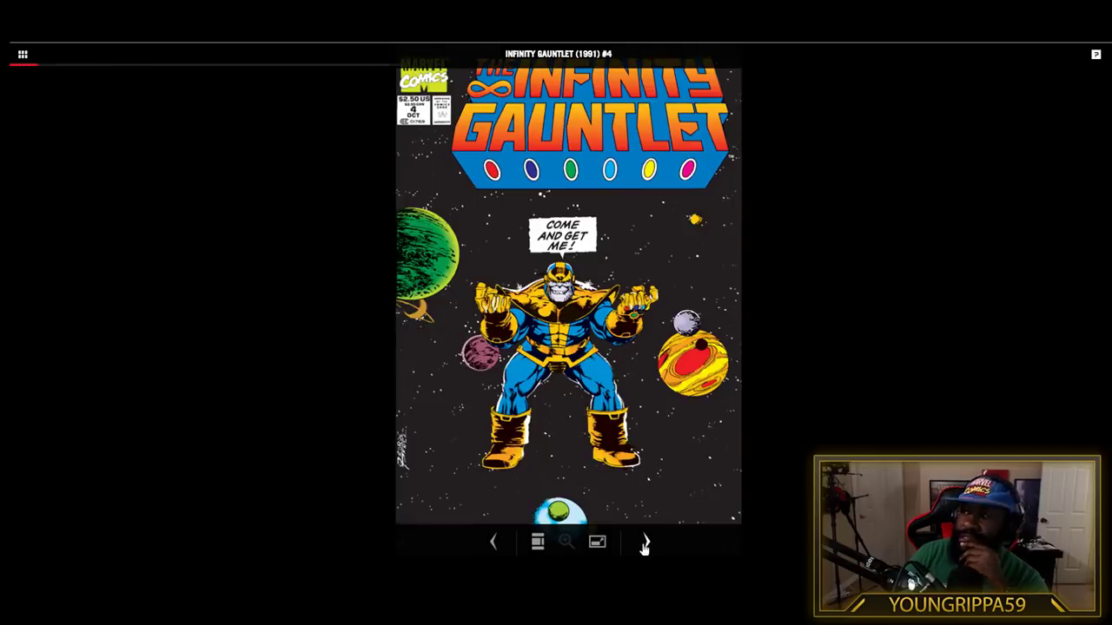
pyautogui.moveTo(663, 541)
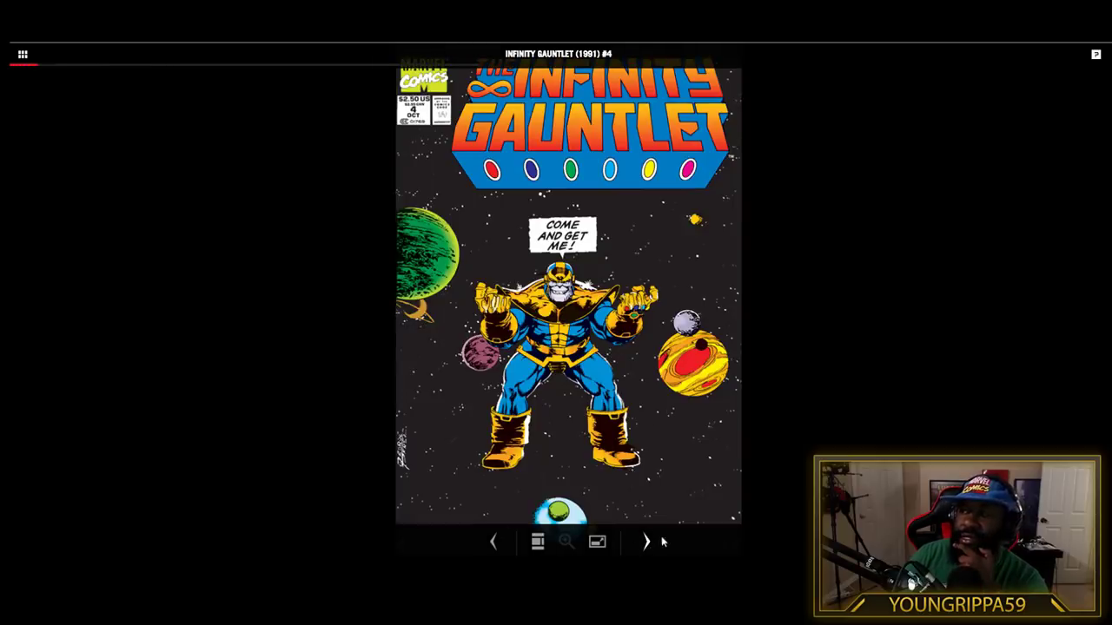
# Page from #4's cover past the Cosmic Rage splash to the assembled-heroes page.
pyautogui.click(646, 542)
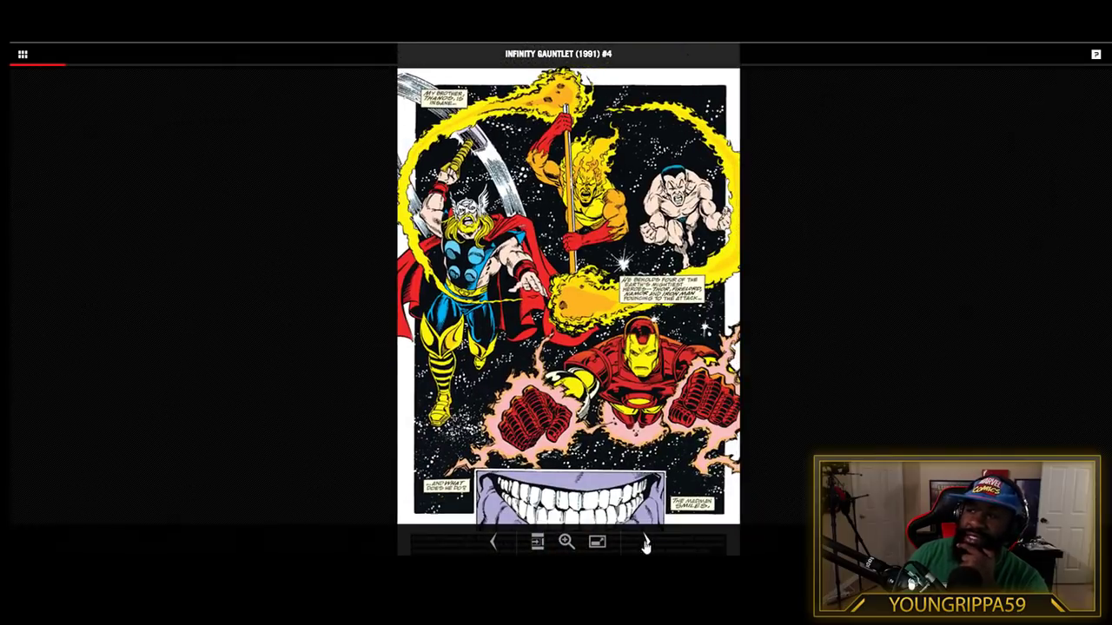
pyautogui.click(647, 542)
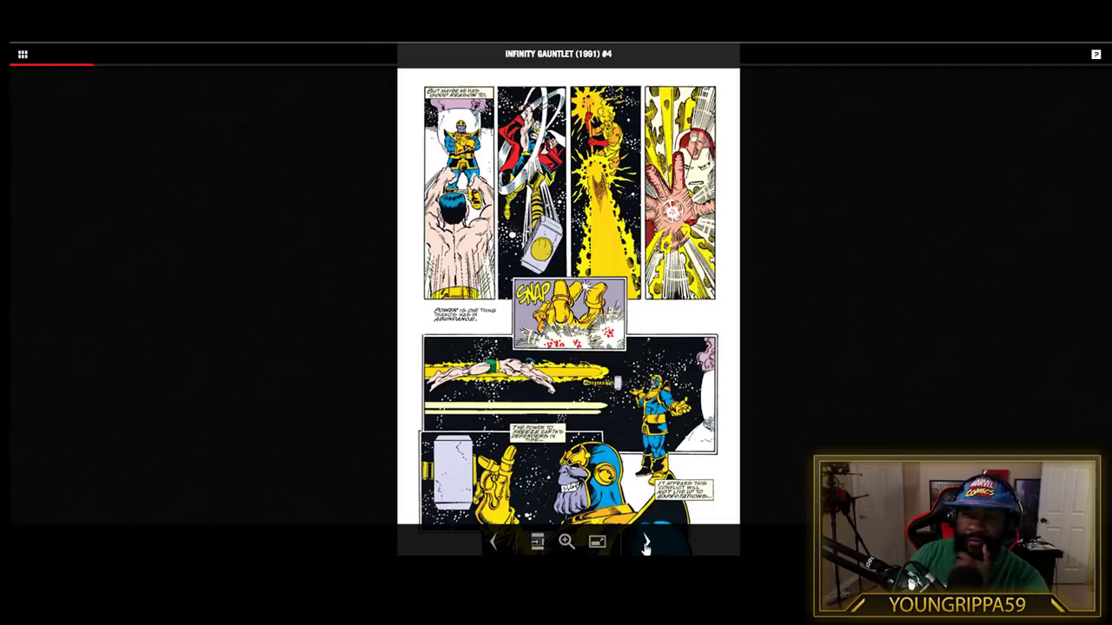
pyautogui.click(646, 542)
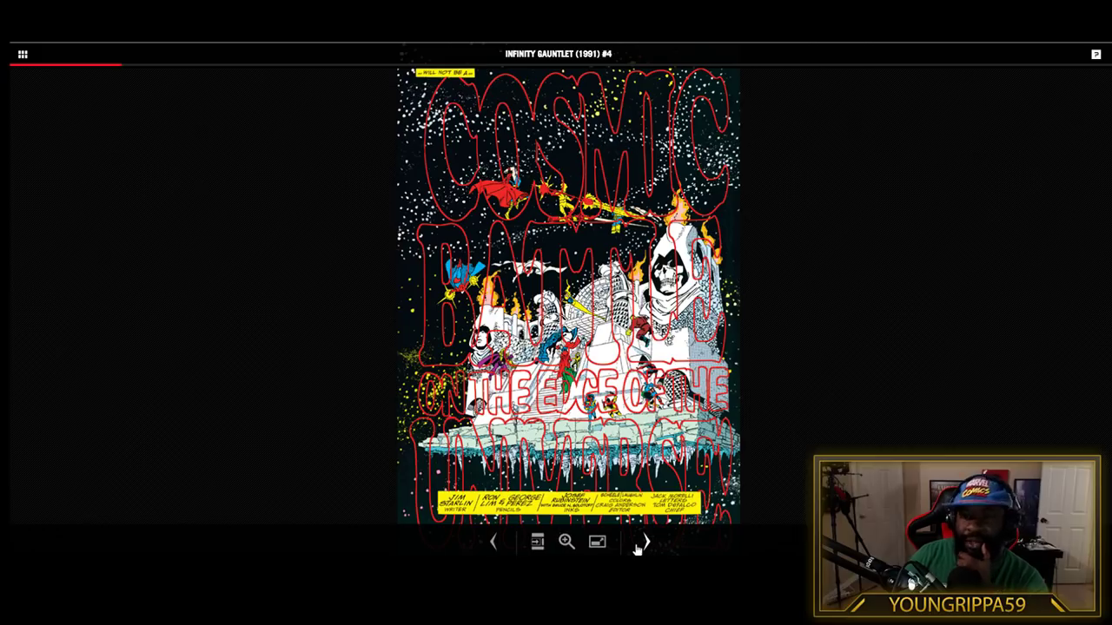
pyautogui.click(644, 542)
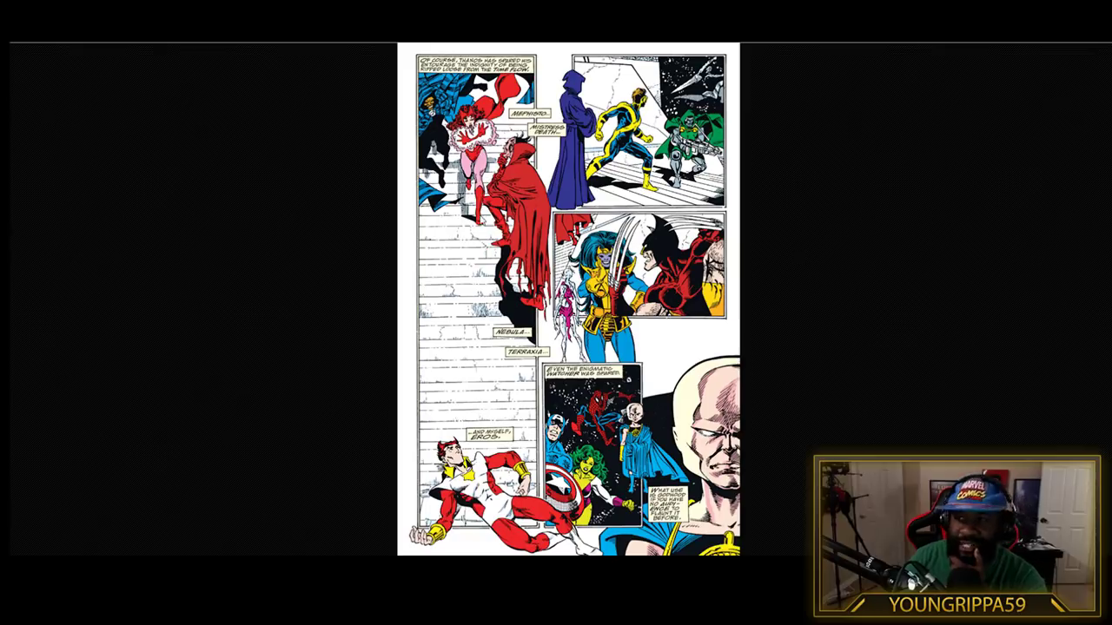
pyautogui.moveTo(254, 269)
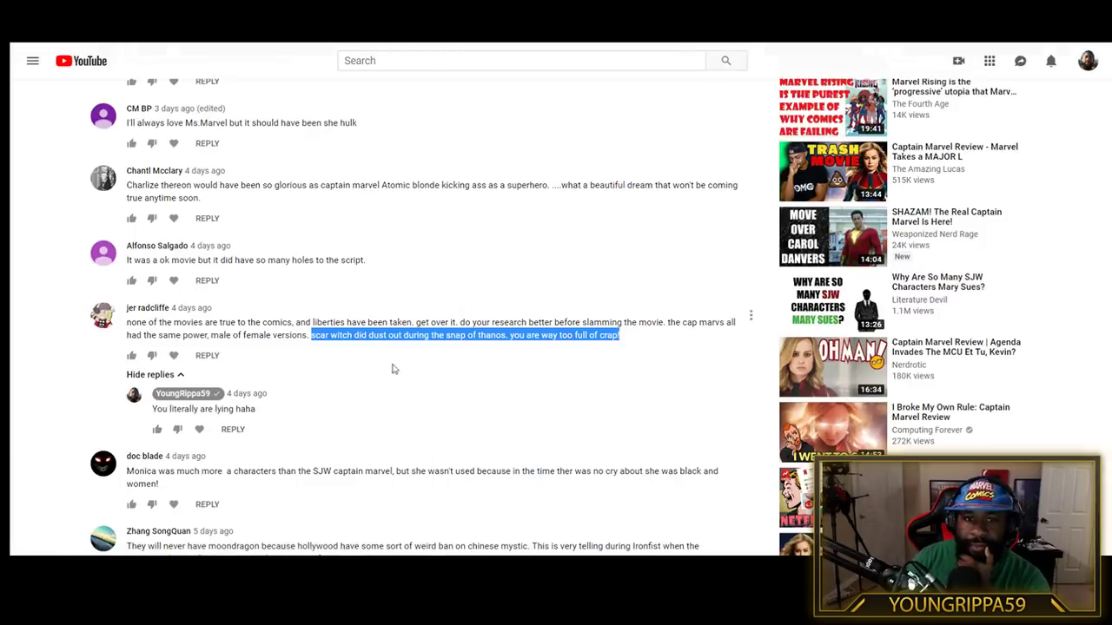
pyautogui.moveTo(448, 348)
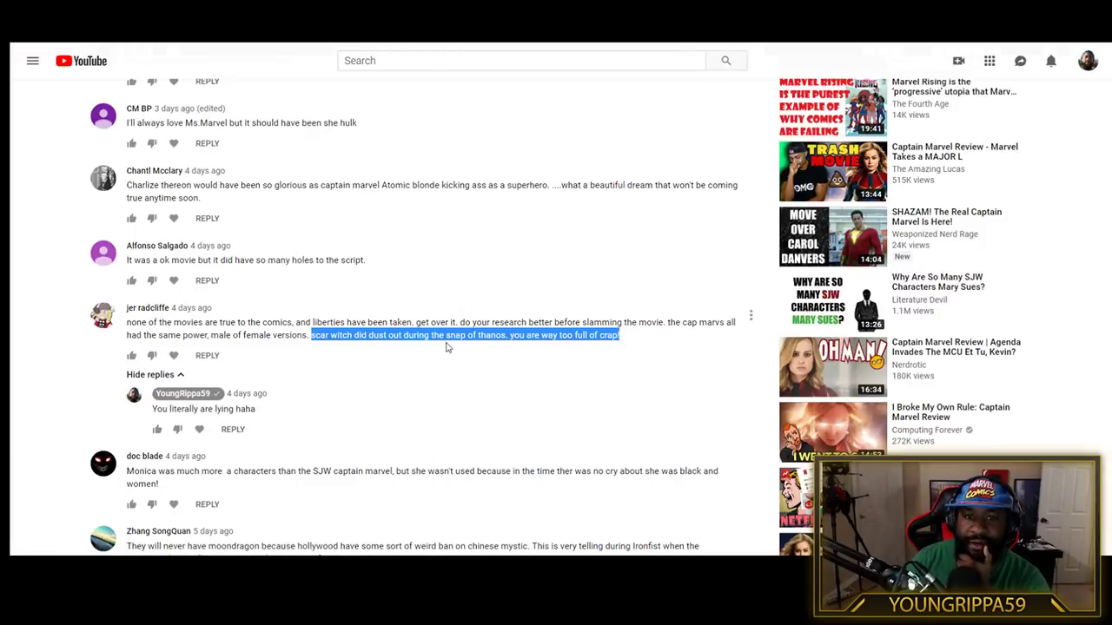
pyautogui.moveTo(469, 348)
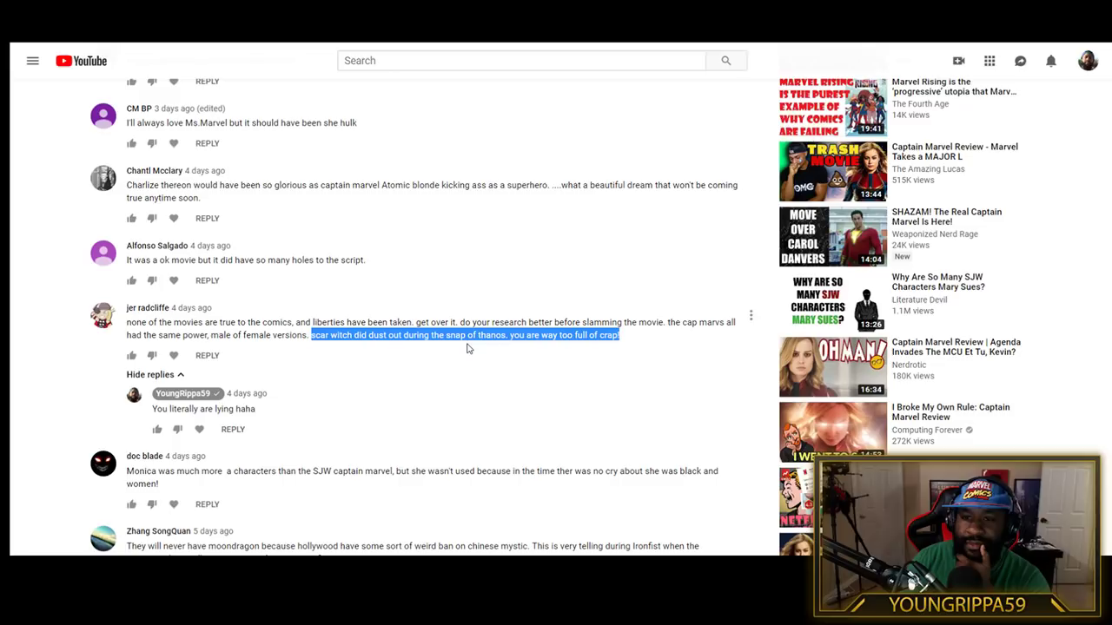
pyautogui.moveTo(462, 352)
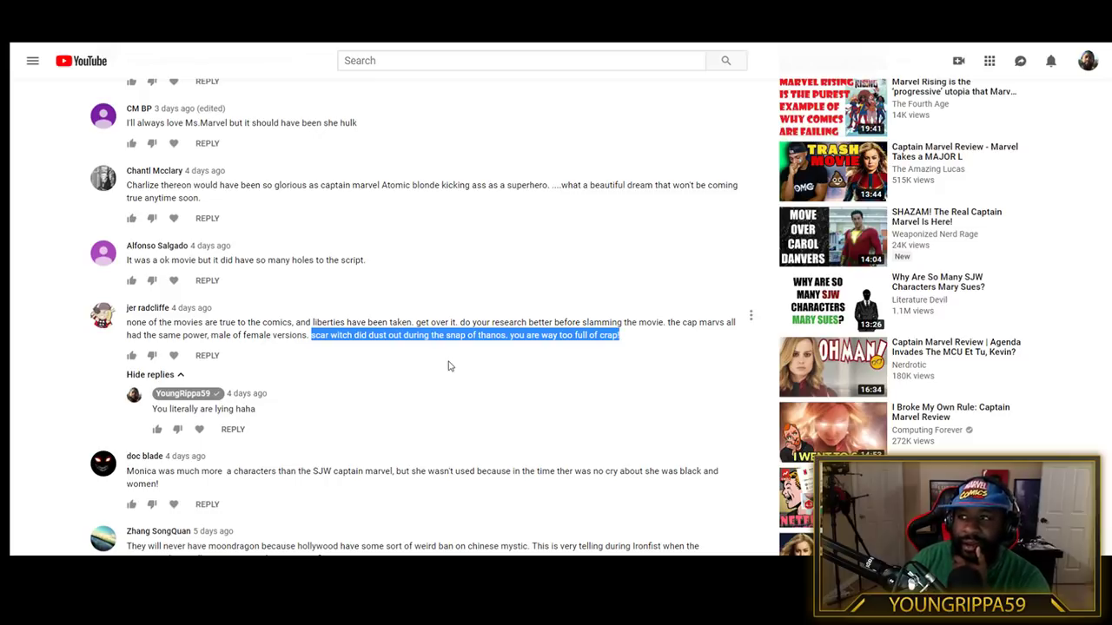
pyautogui.moveTo(438, 379)
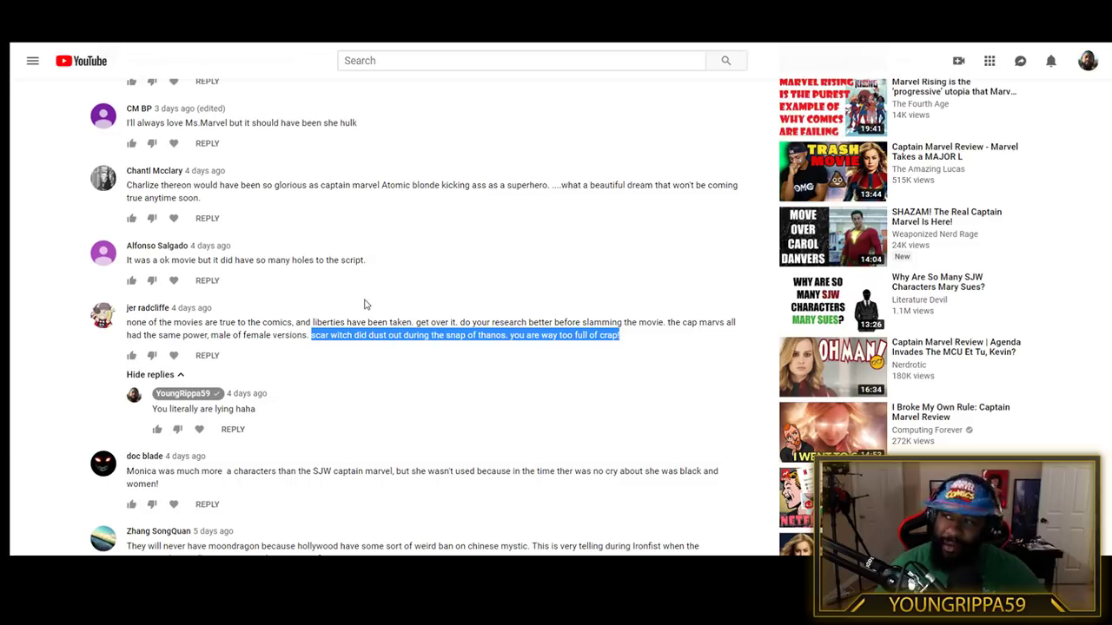
pyautogui.moveTo(669, 415)
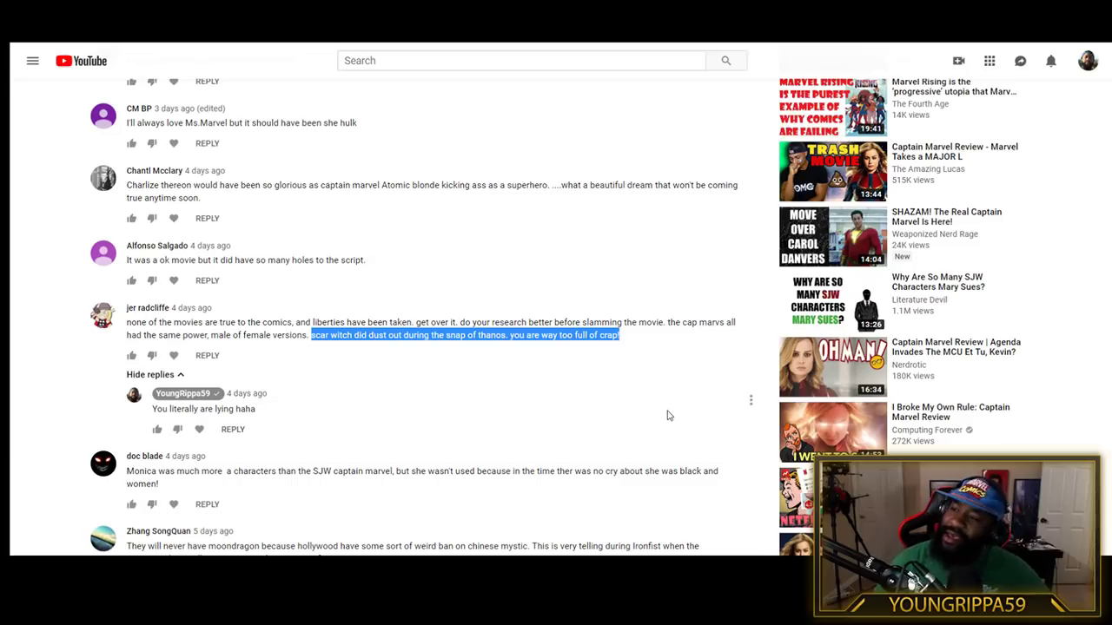
pyautogui.moveTo(674, 413)
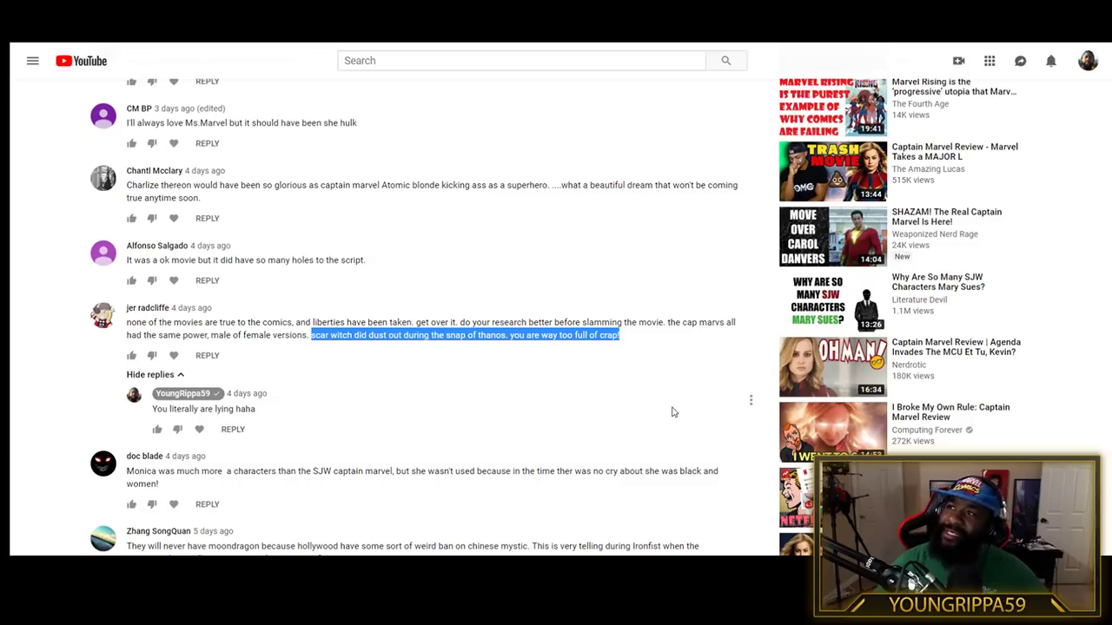